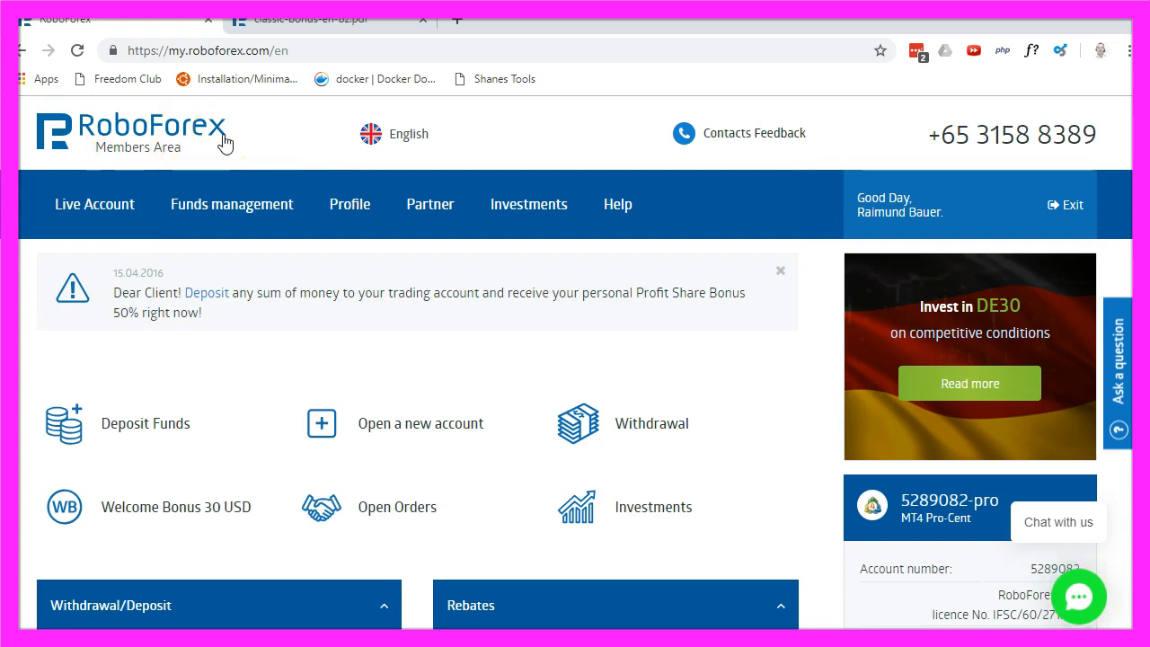
Start a real trading account with MetaTrader 4 platform and MT4 Pro-Cent account type.
click(94, 203)
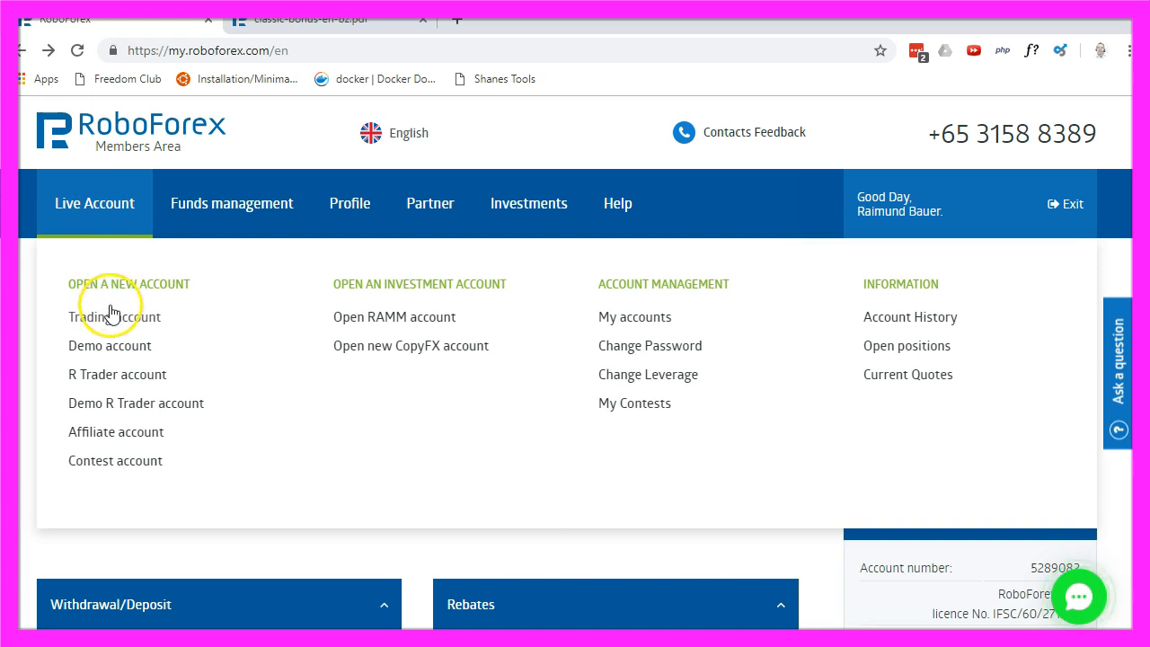
click(115, 317)
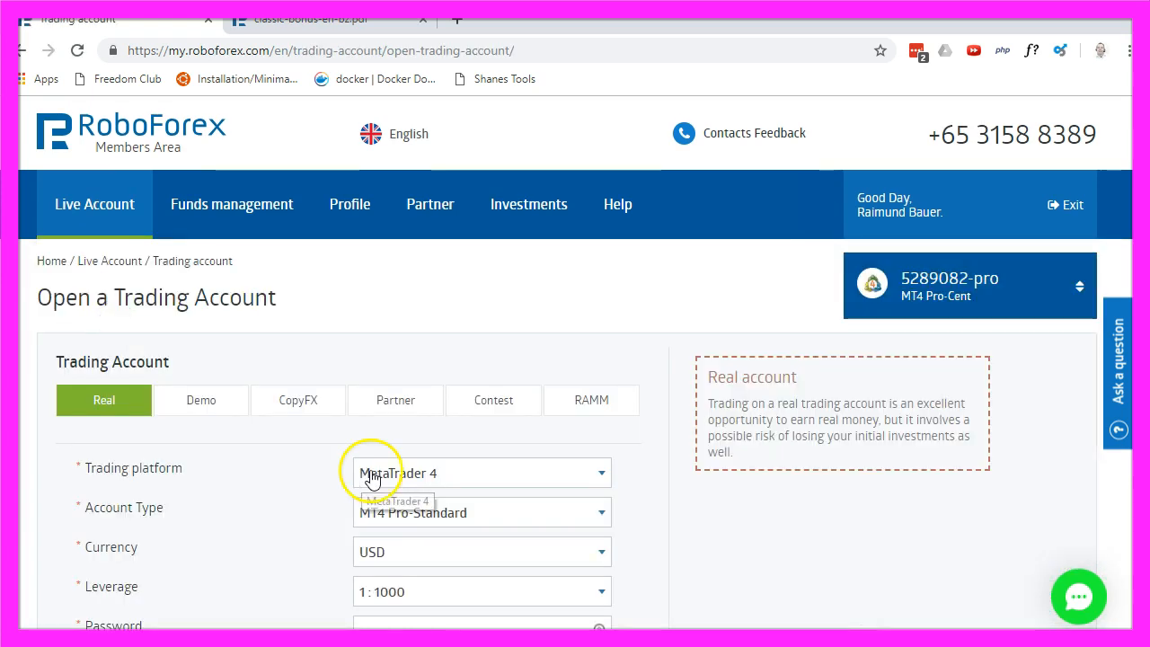
click(480, 472)
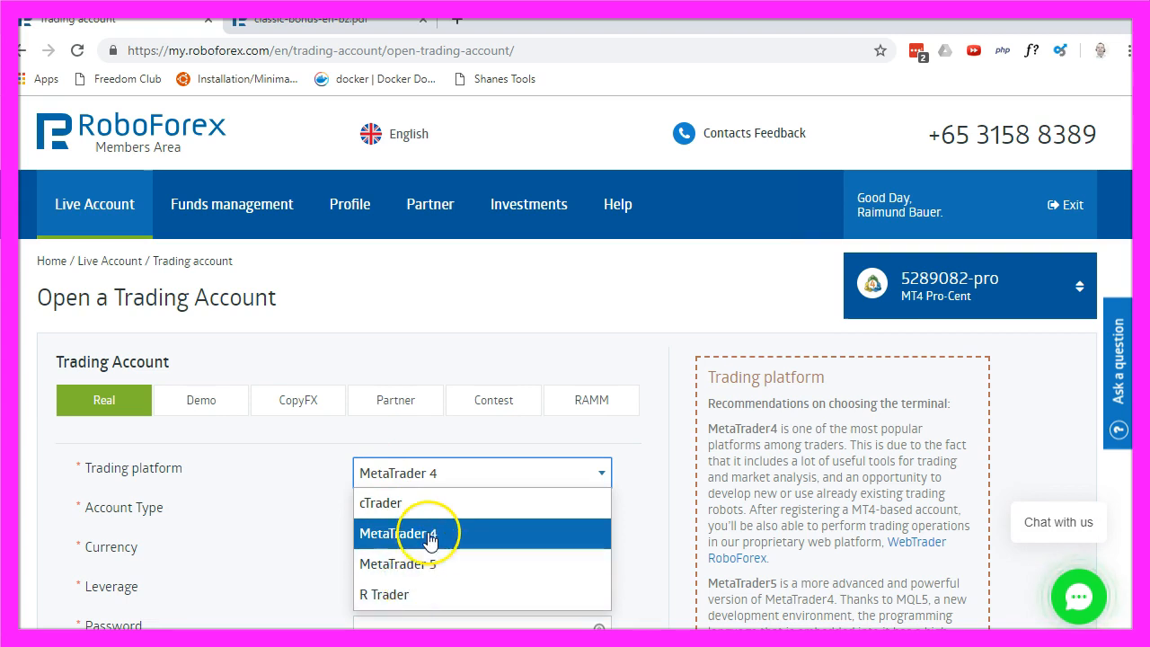
click(403, 533)
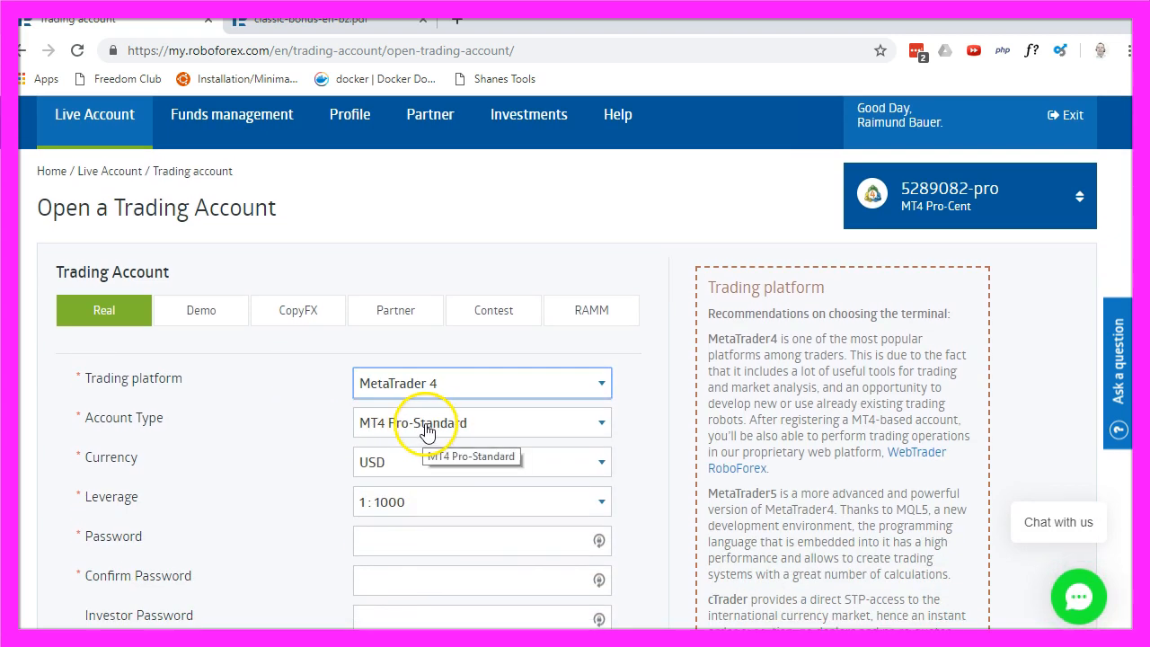
click(482, 422)
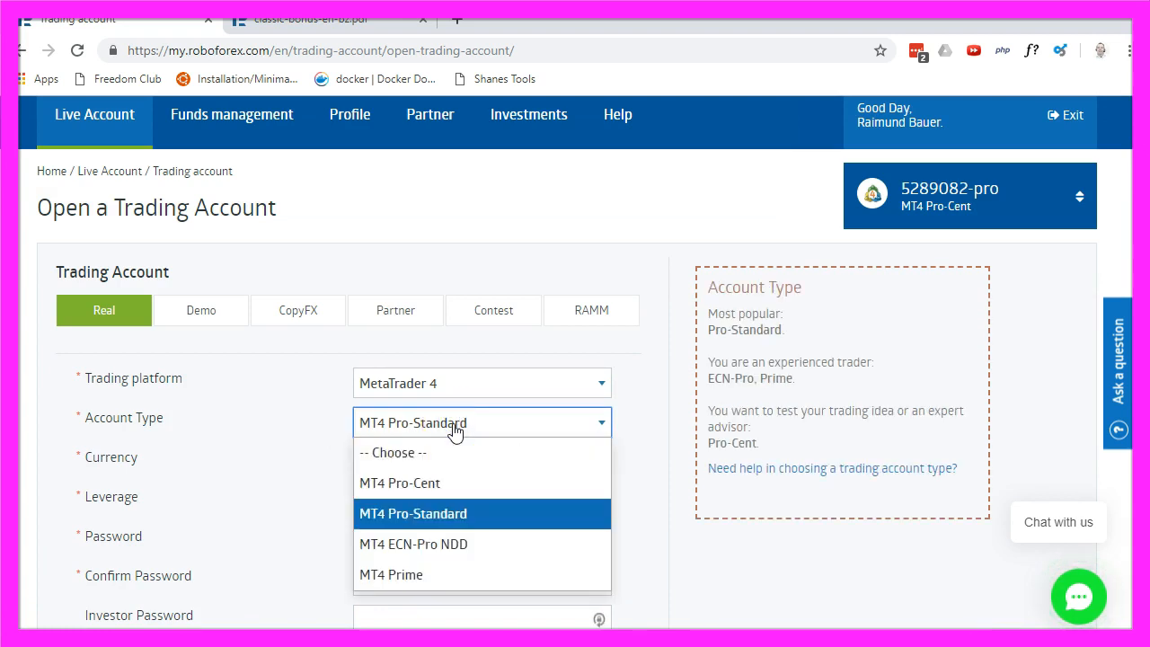
mouse_move(400, 483)
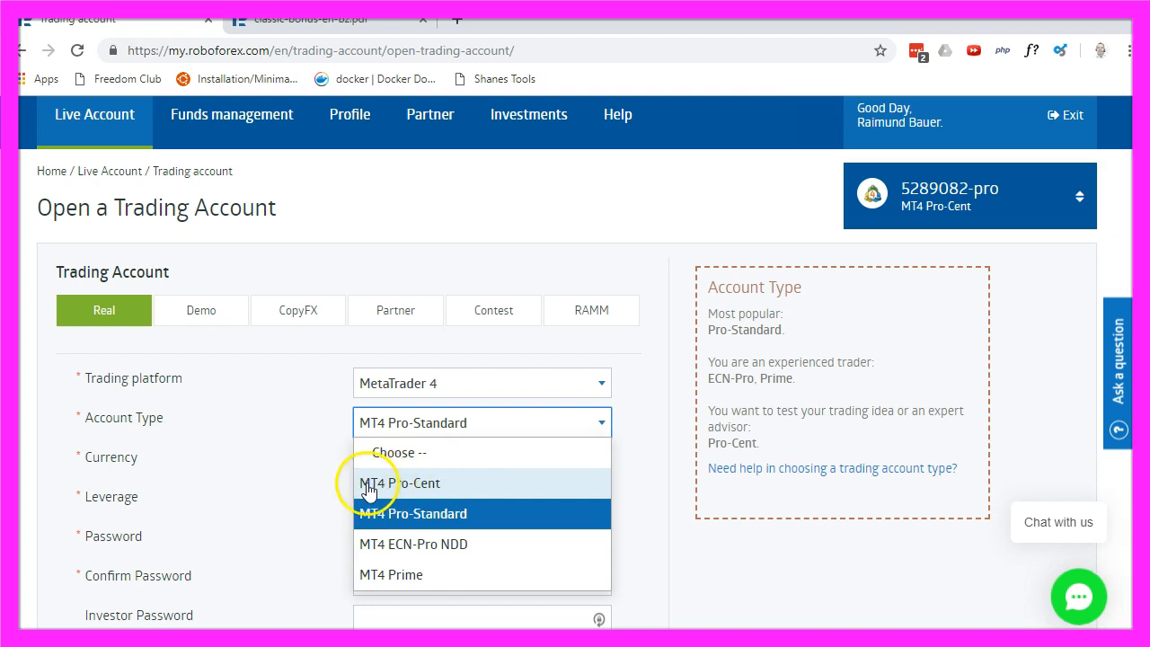
click(399, 482)
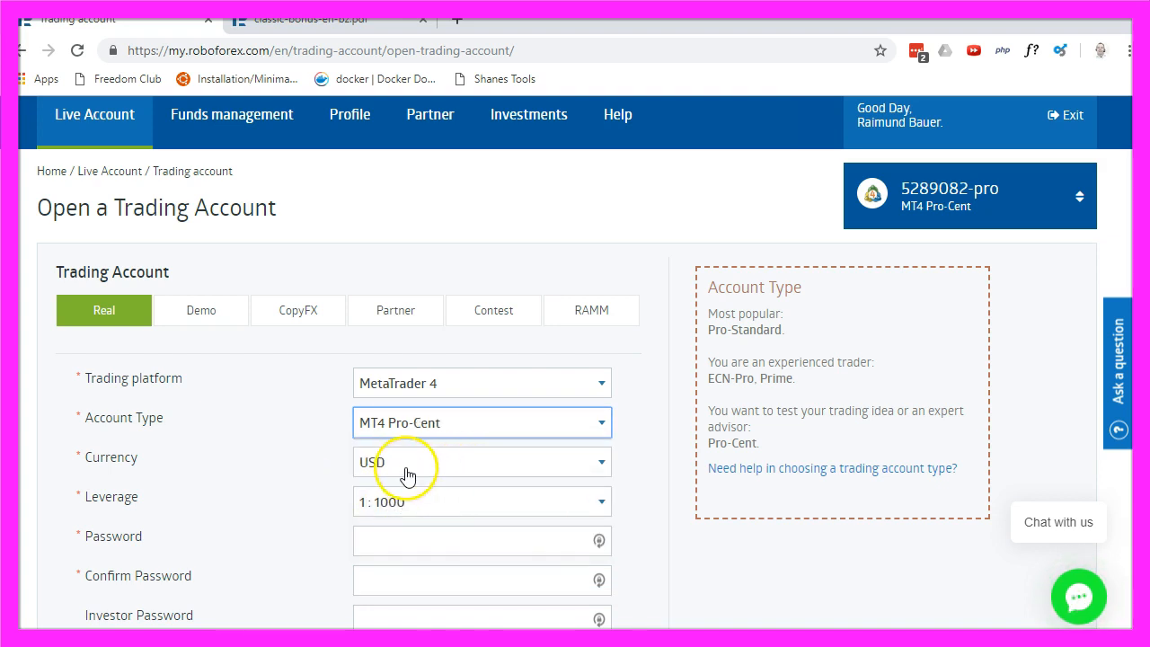
Set leverage to 1:500 and move on to the affiliate code field.
click(481, 462)
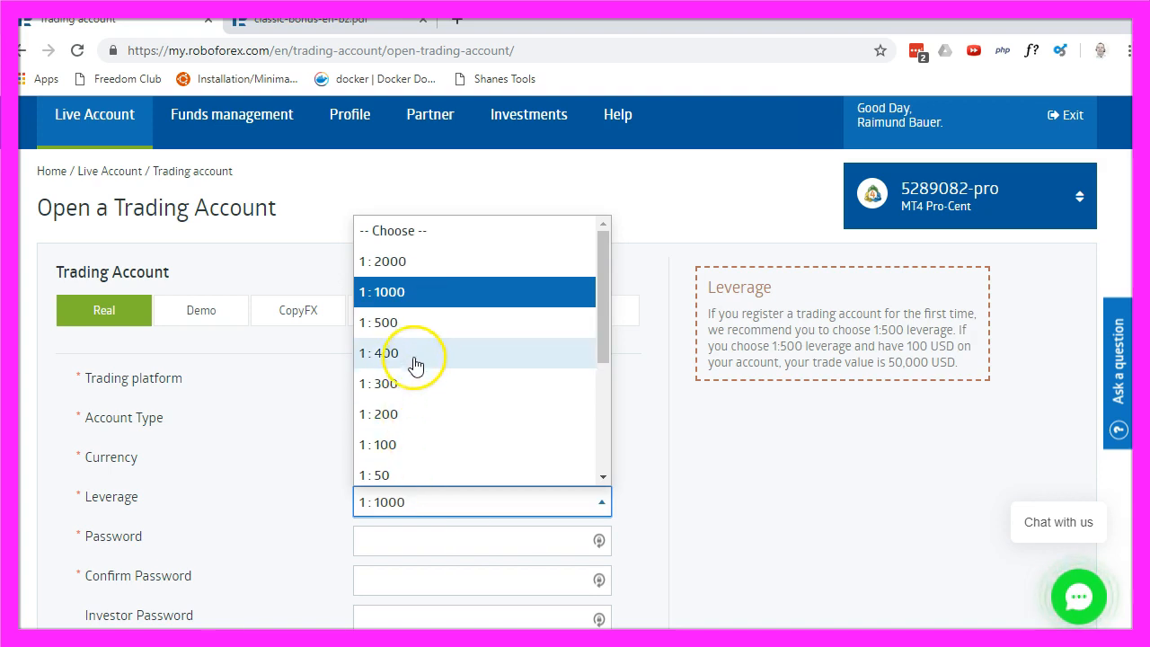
mouse_move(404, 286)
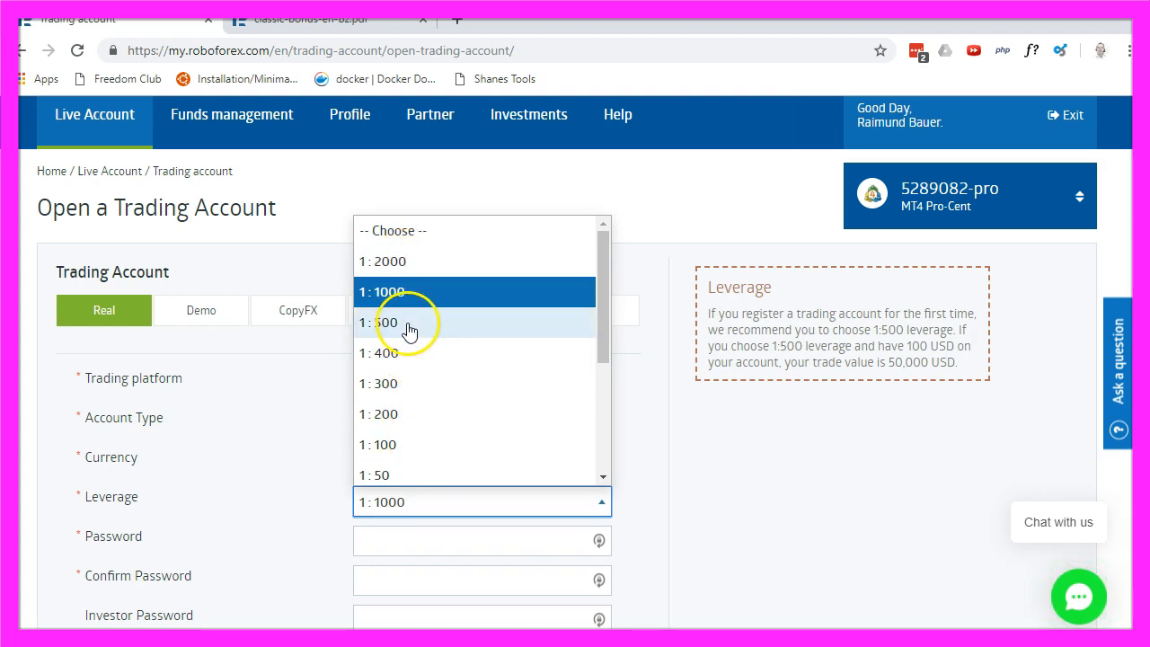
click(384, 321)
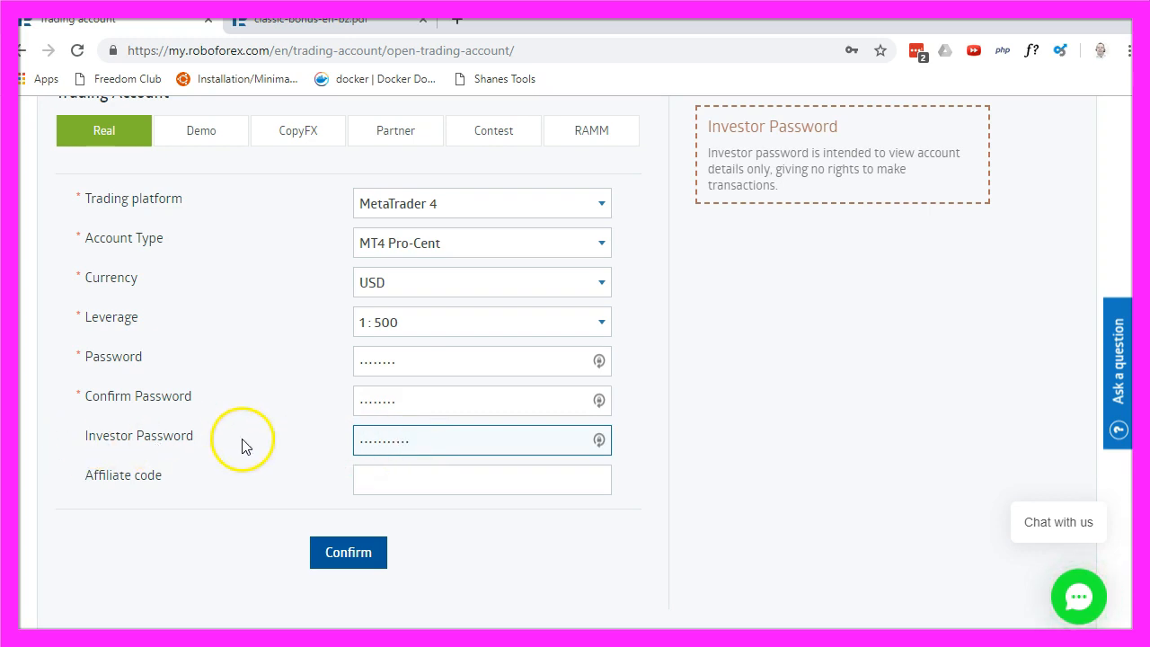
mouse_move(196, 438)
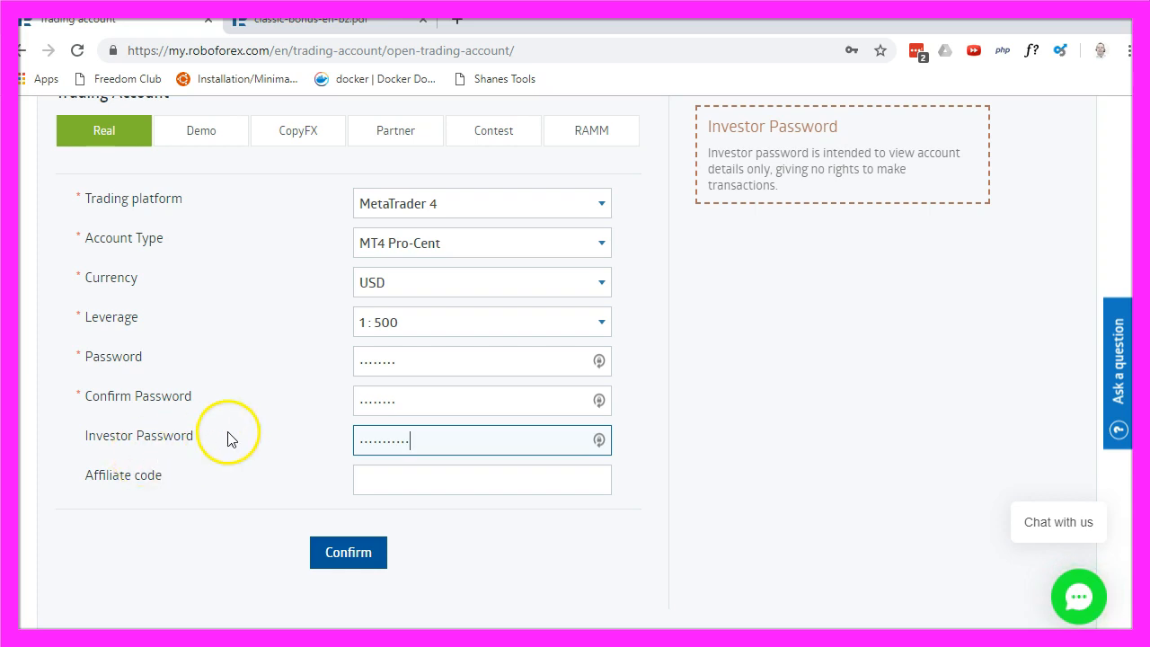
click(482, 479)
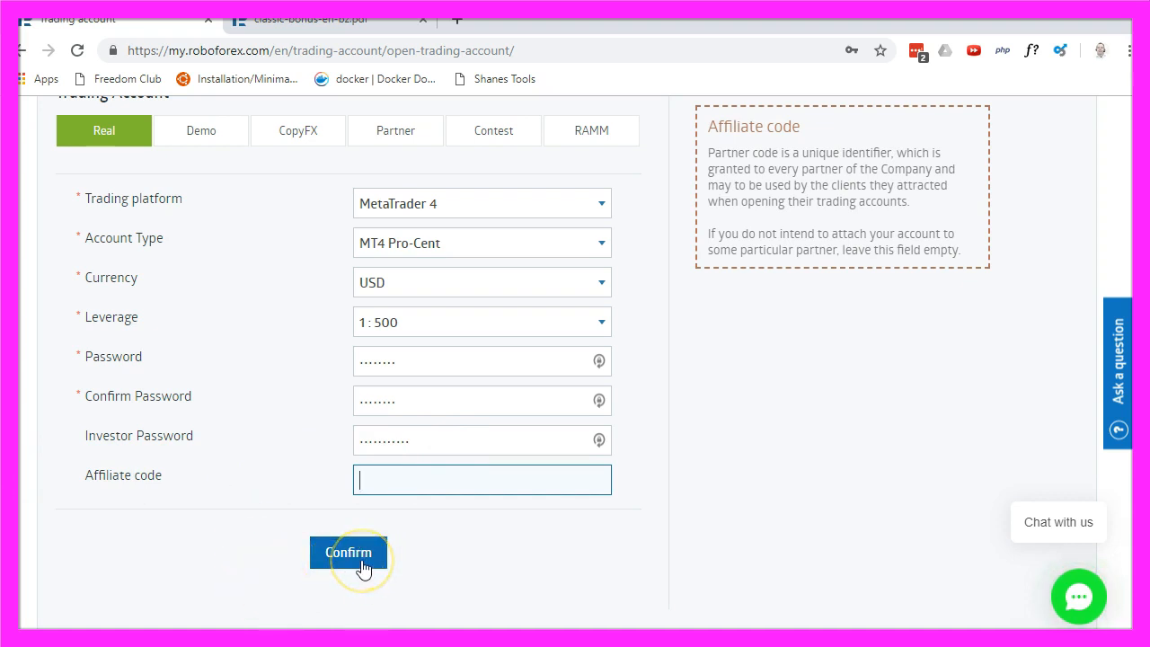
Submit the application and scroll the dashboard to the deposit and rebates panels.
click(349, 552)
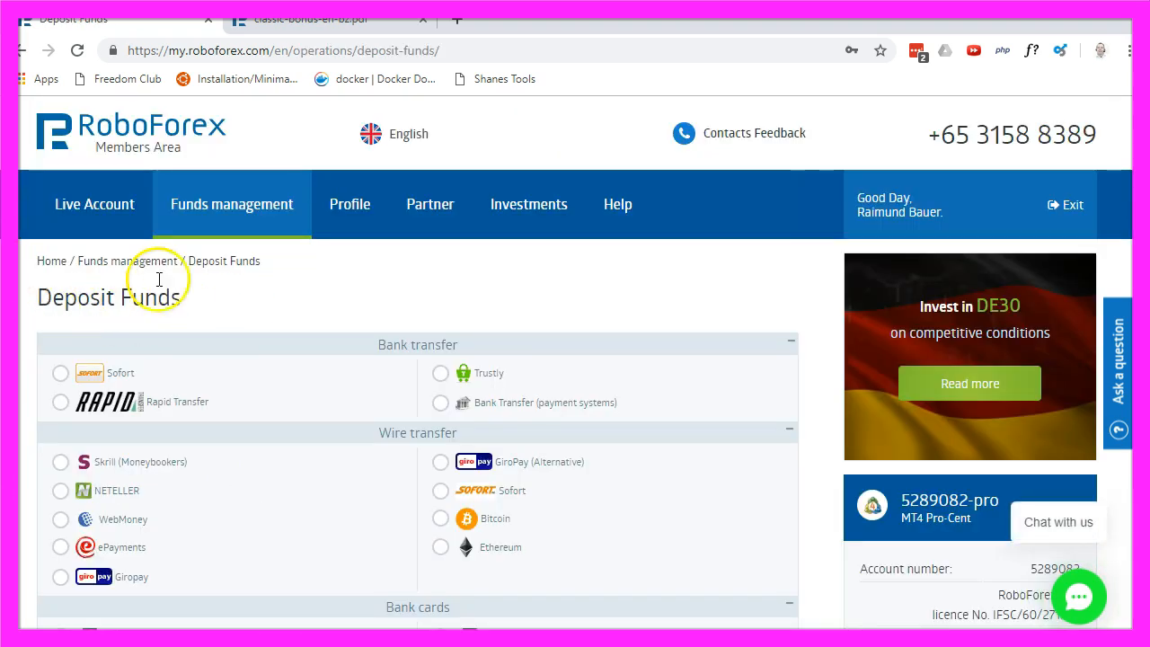
mouse_move(557, 324)
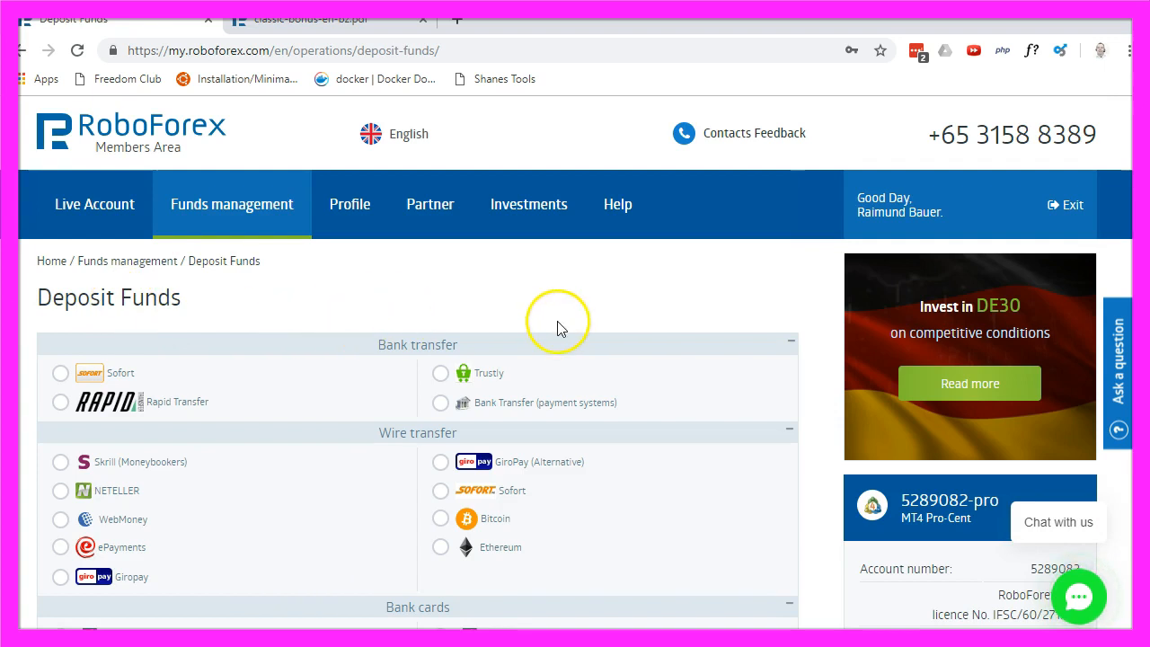
scroll(down, 3)
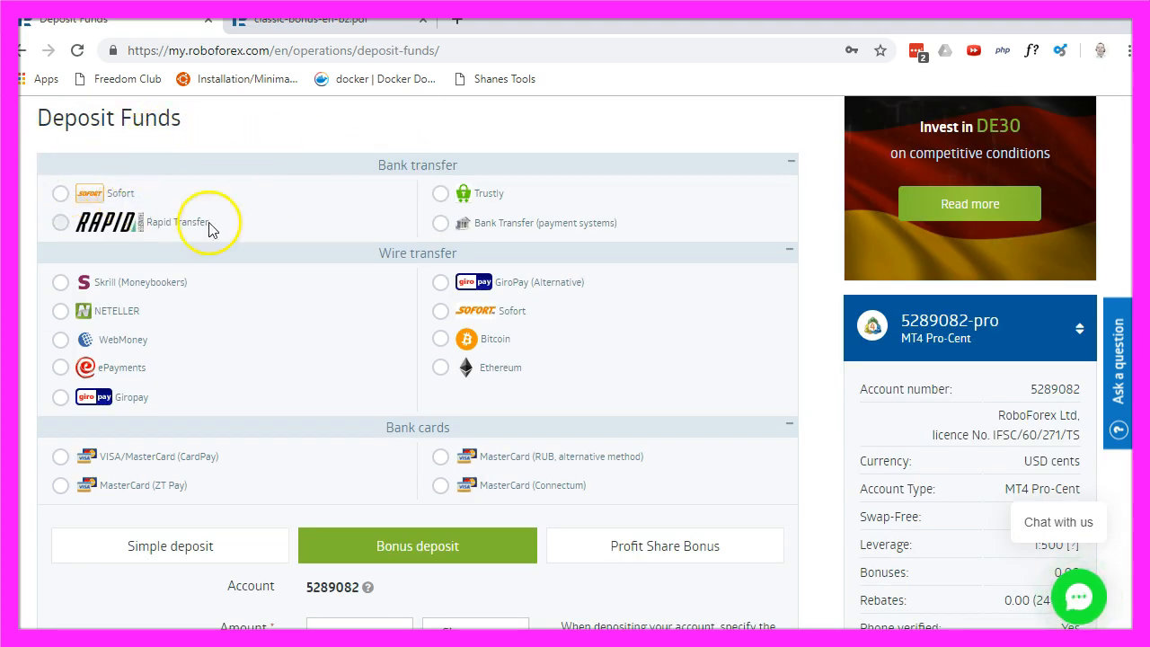
mouse_move(668, 359)
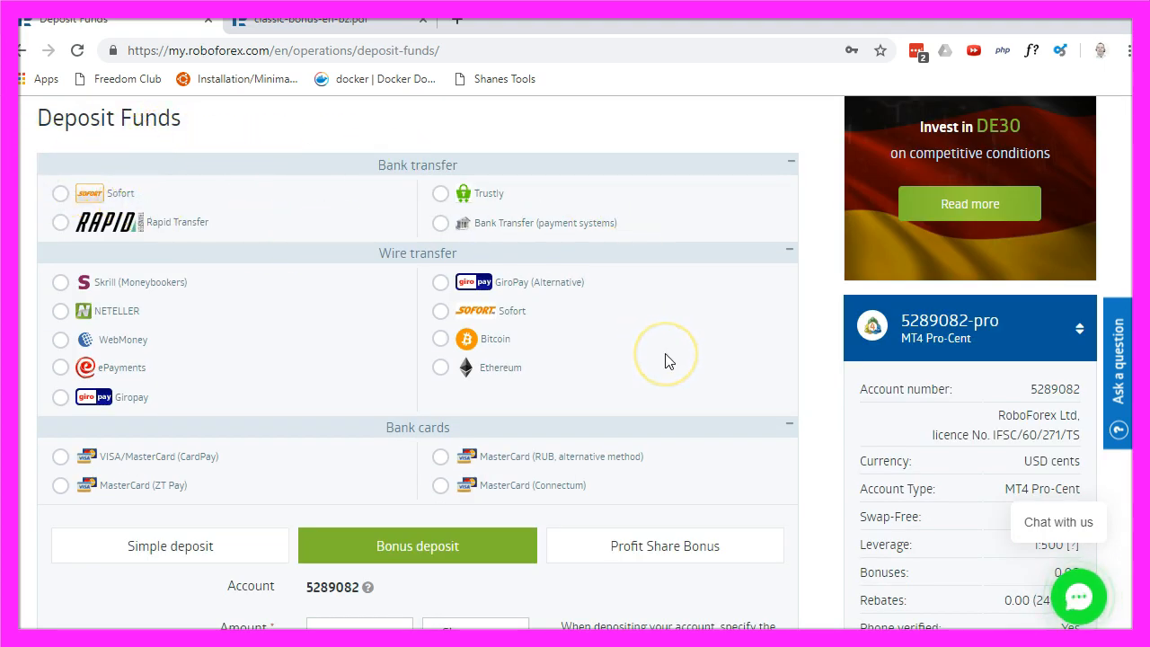
scroll(down, 3)
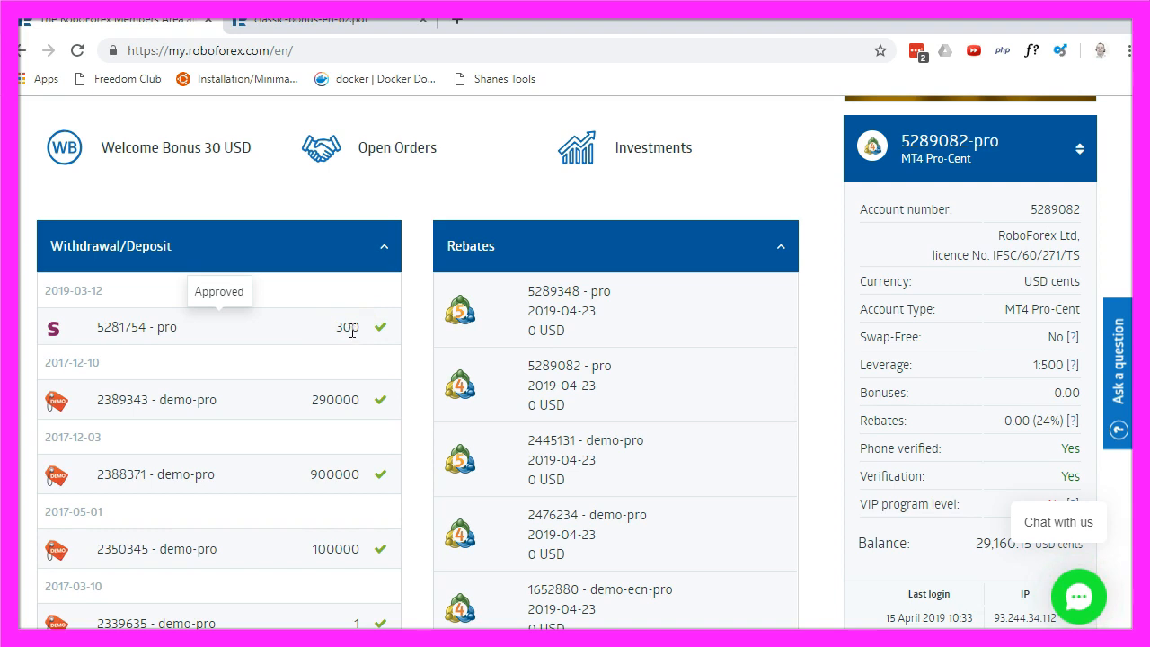
Go to Funds management > Internal Transfers and scroll down the form.
click(232, 204)
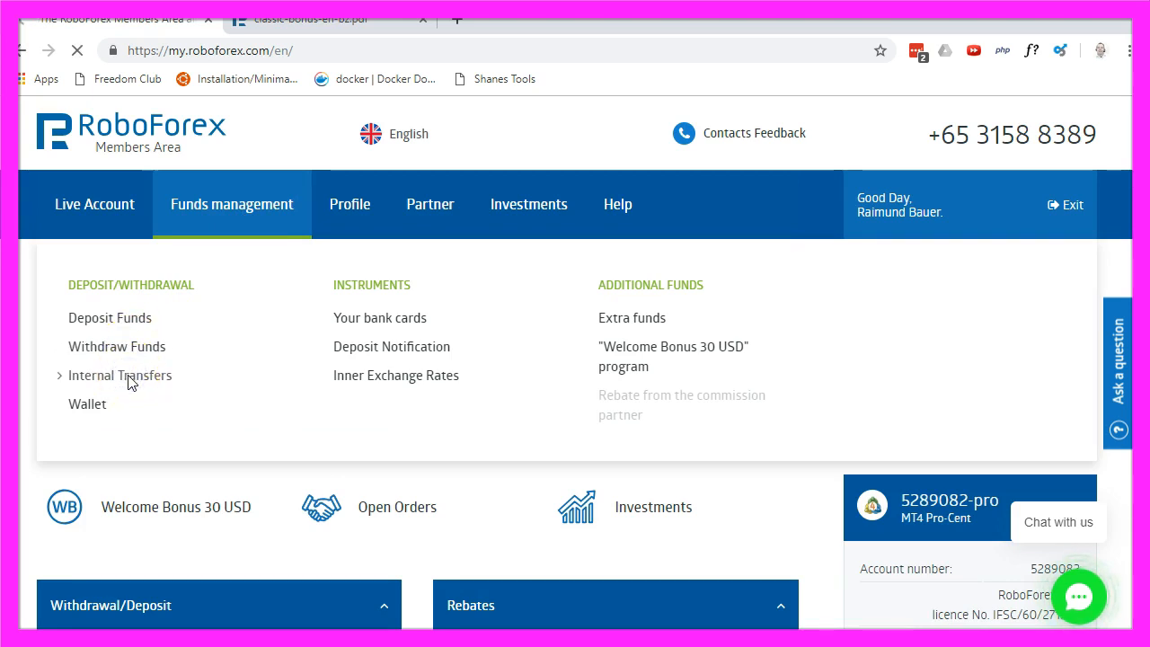
click(119, 374)
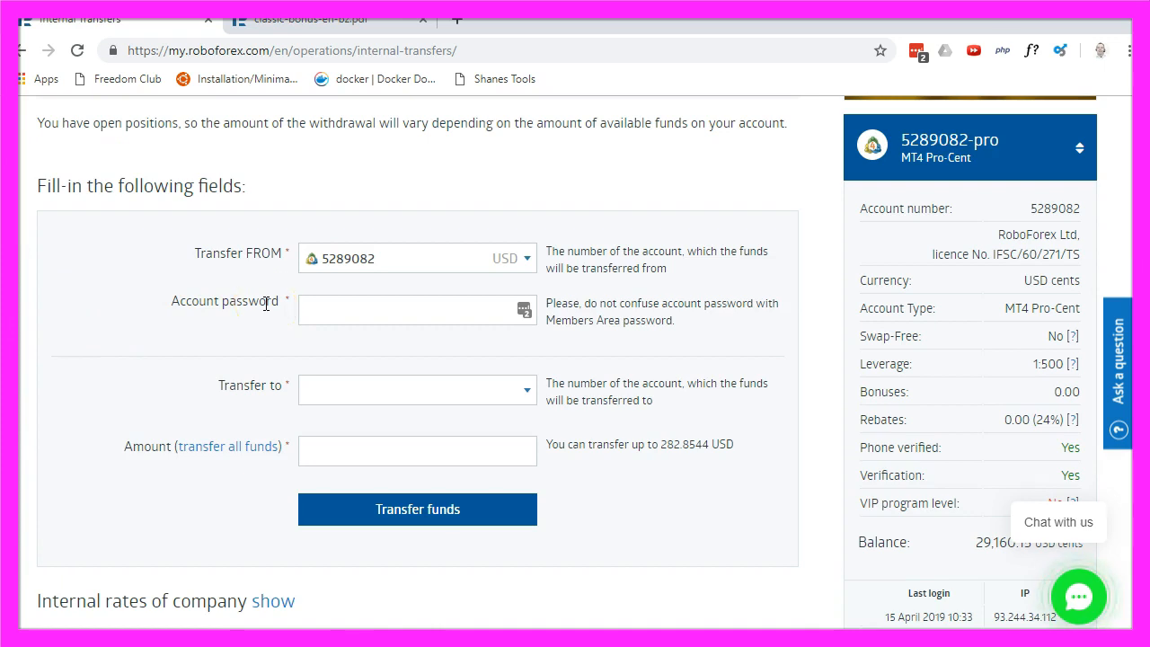
scroll(down, 3)
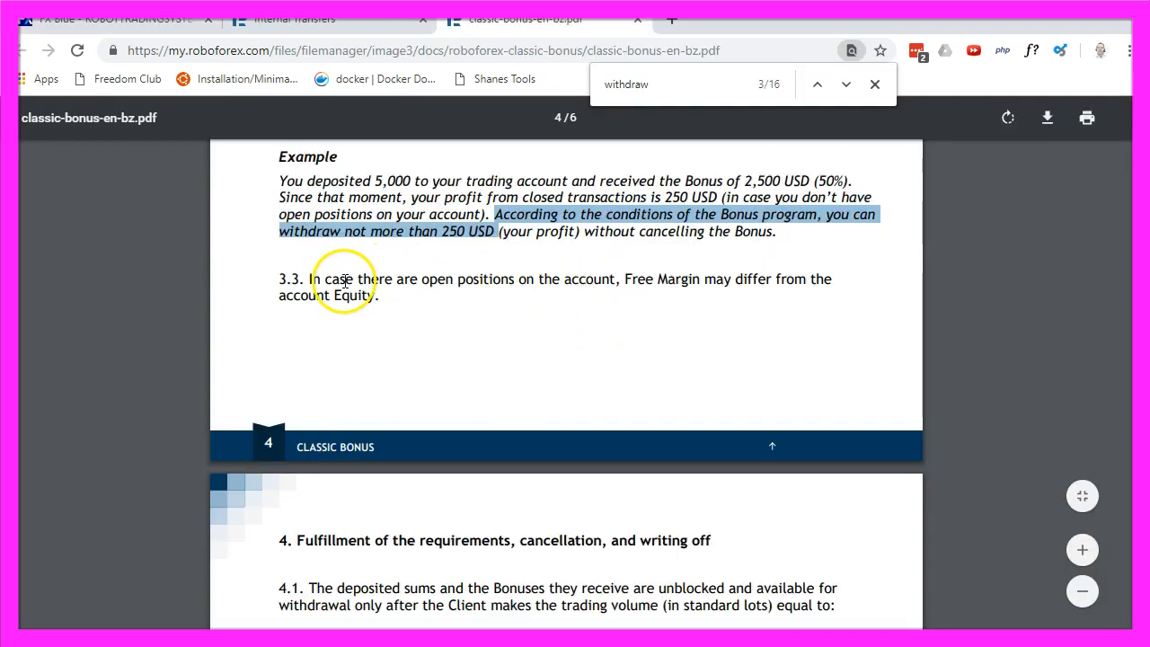
mouse_move(547, 248)
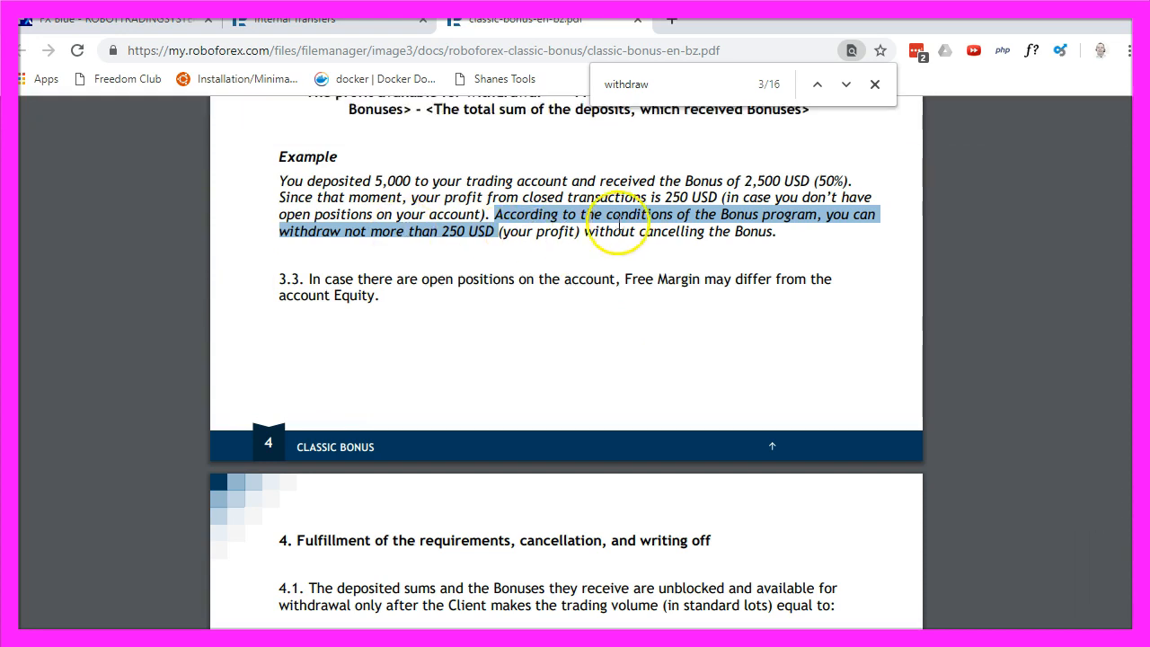
mouse_move(665, 323)
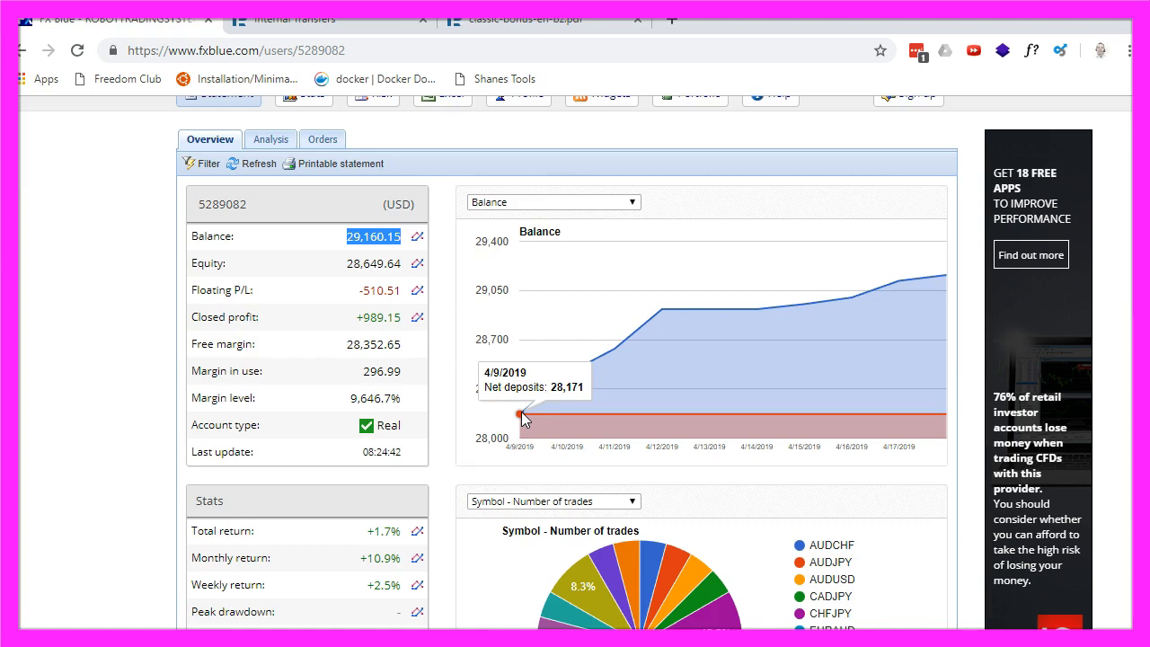
mouse_move(549, 410)
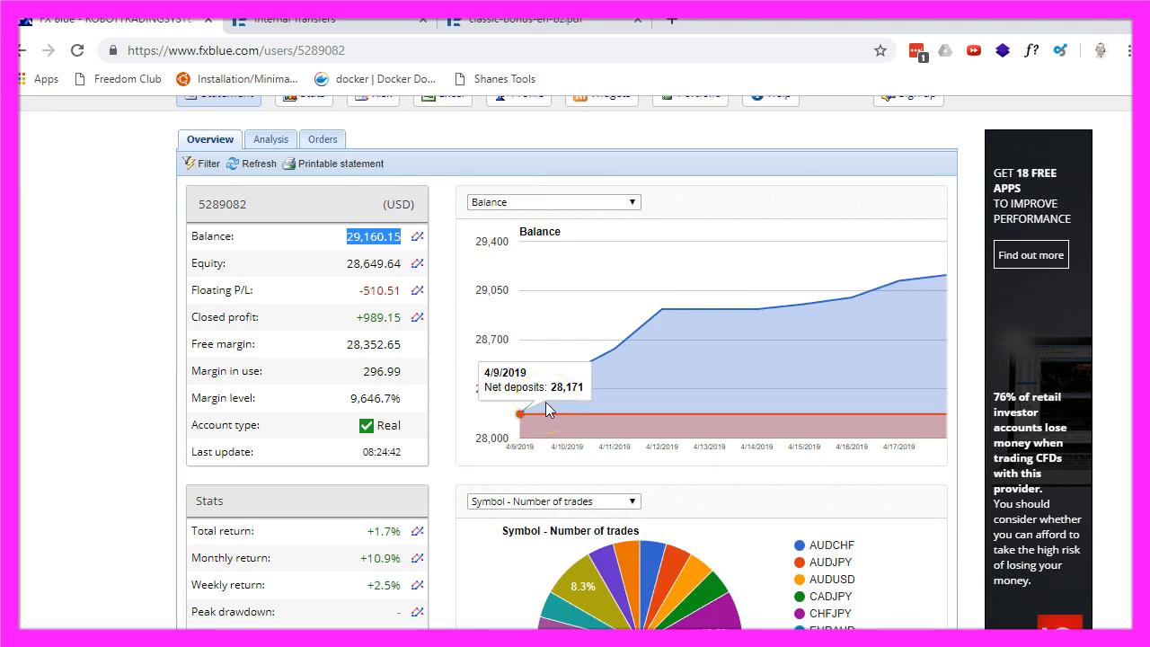
mouse_move(948, 277)
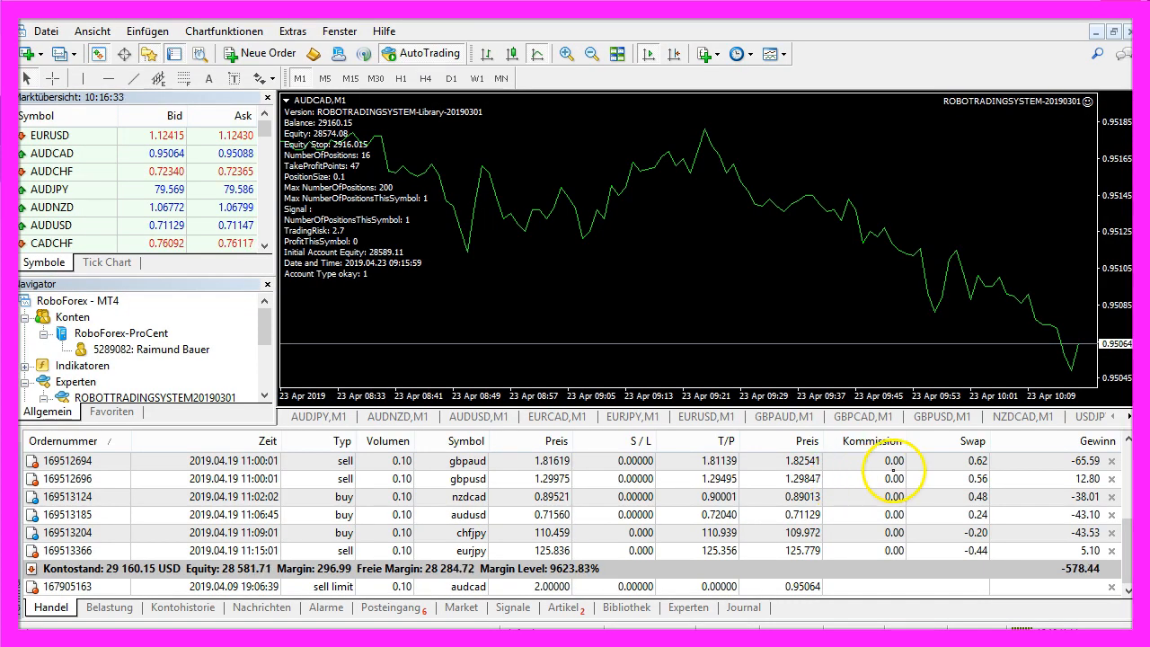
Switch from the FX Blue statement to the MetaTrader 4 trade view.
click(955, 440)
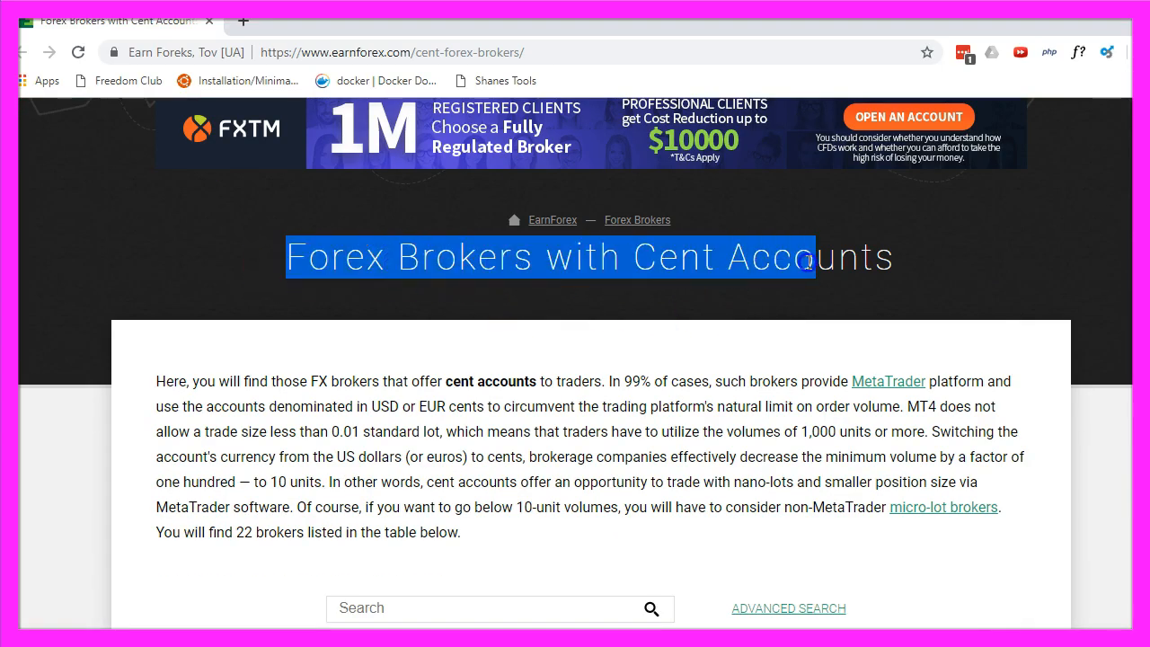
Scroll the cent-account broker table down to the RoboForex row.
scroll(down, 3)
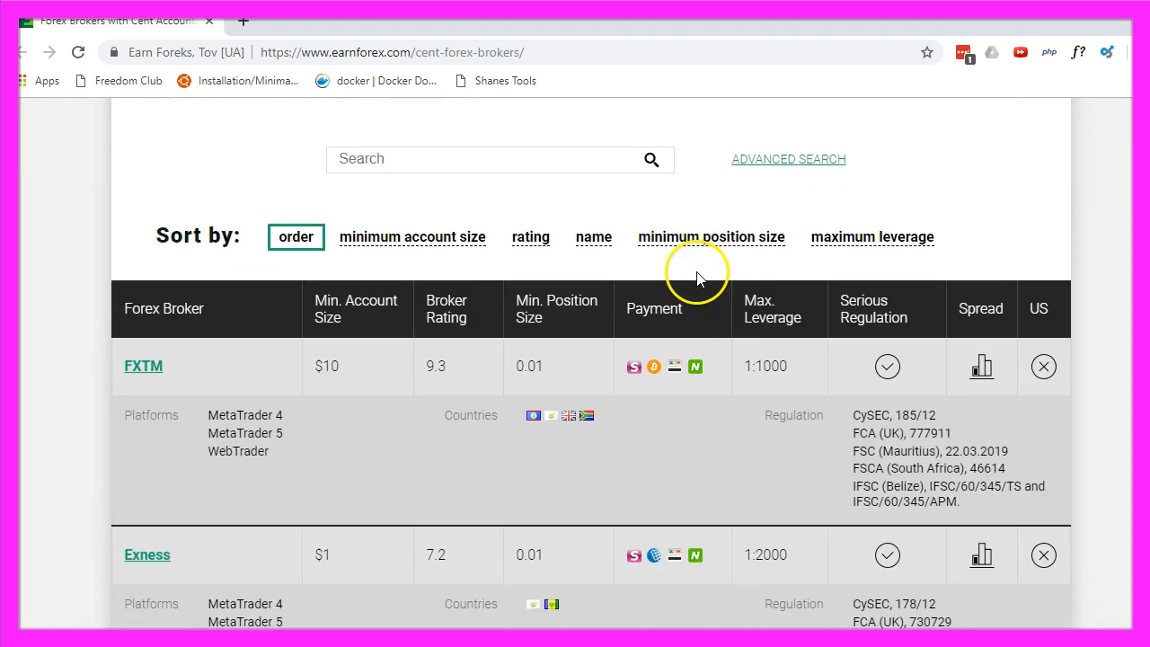
scroll(down, 3)
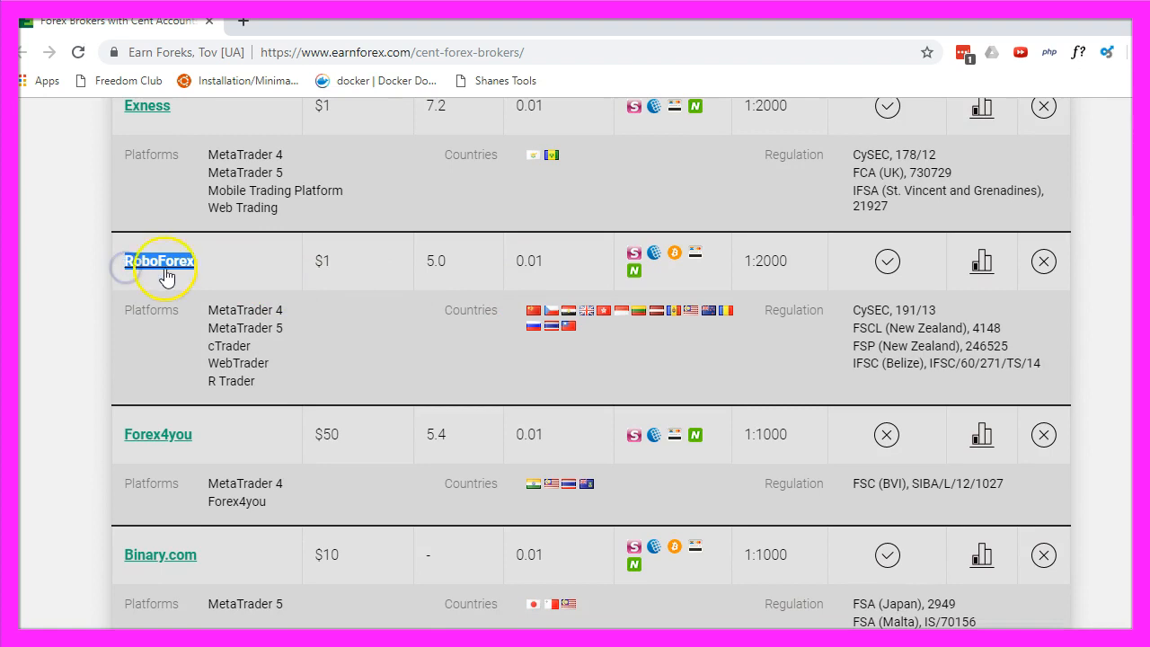
mouse_move(347, 279)
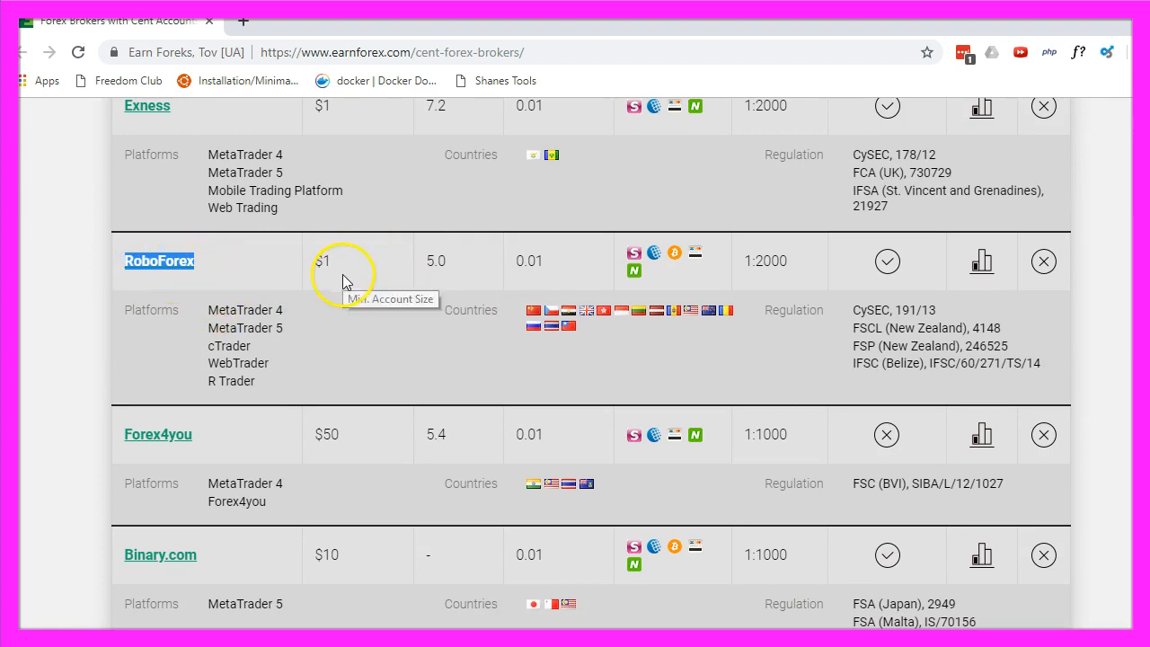
scroll(down, 3)
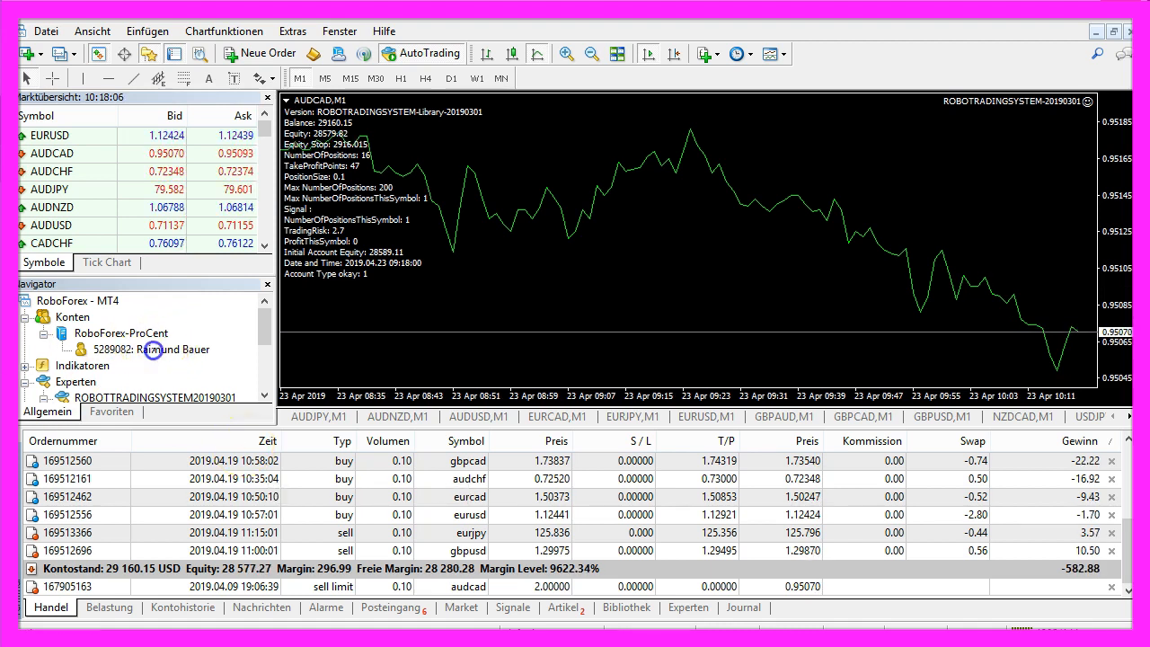
click(151, 349)
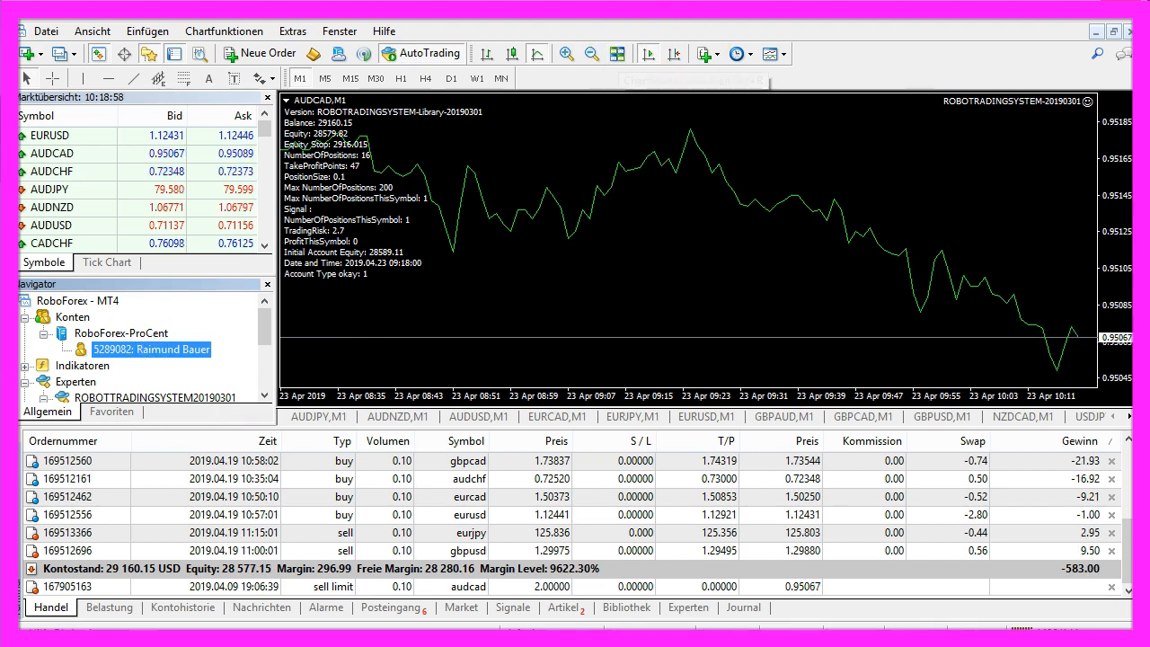
mouse_move(617, 53)
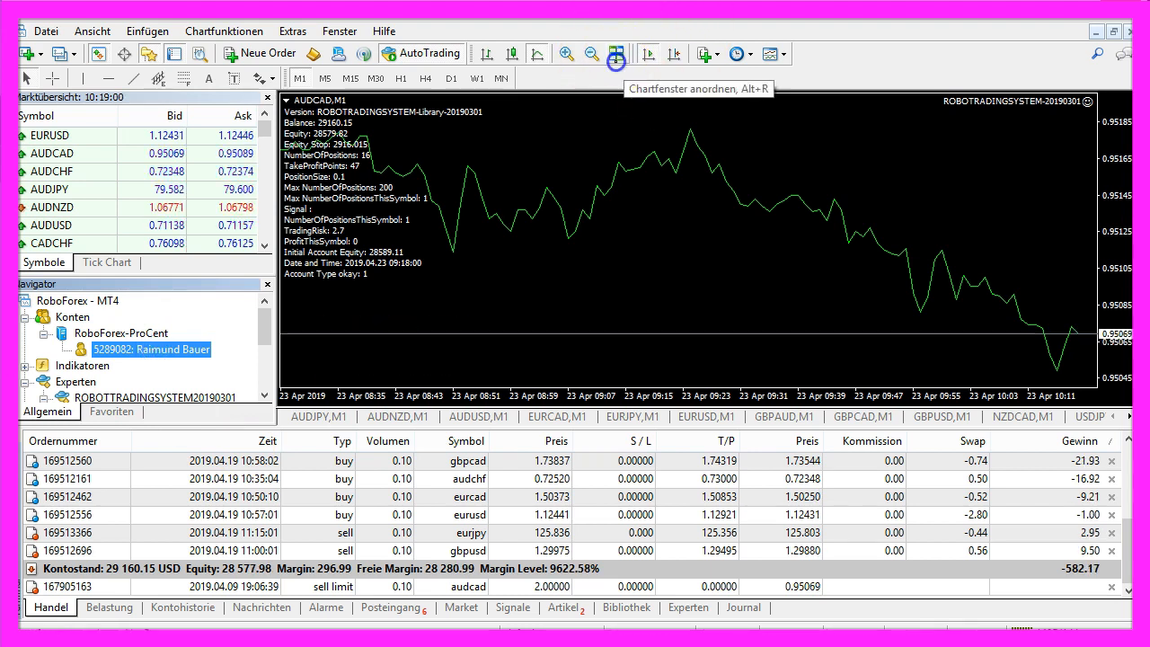
click(616, 53)
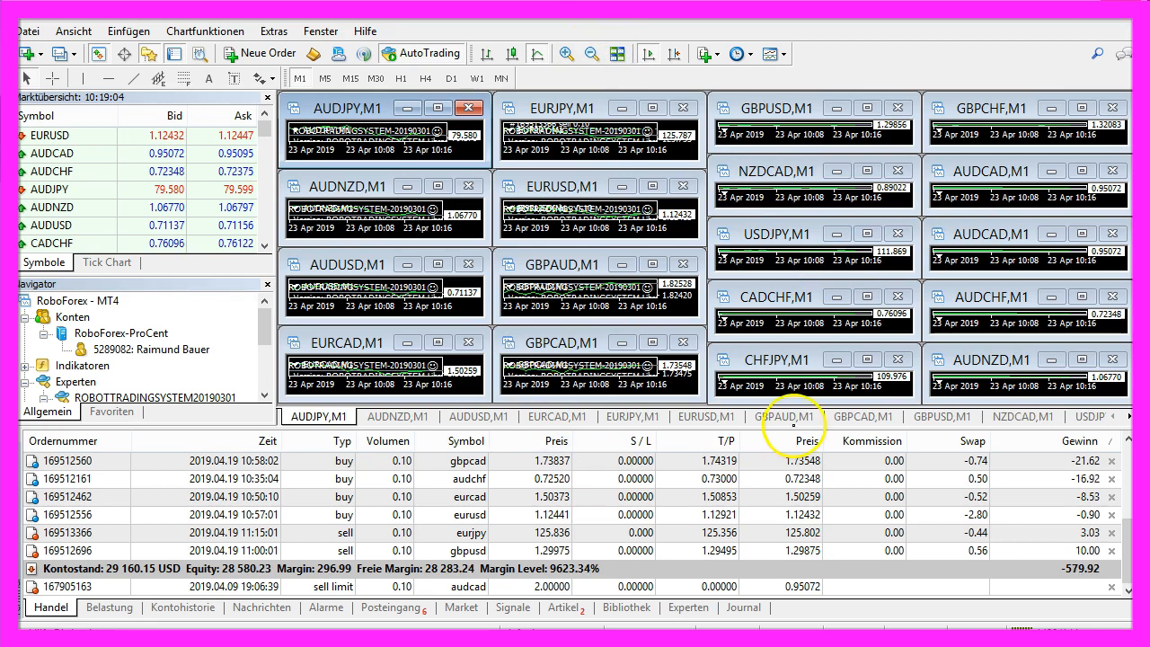